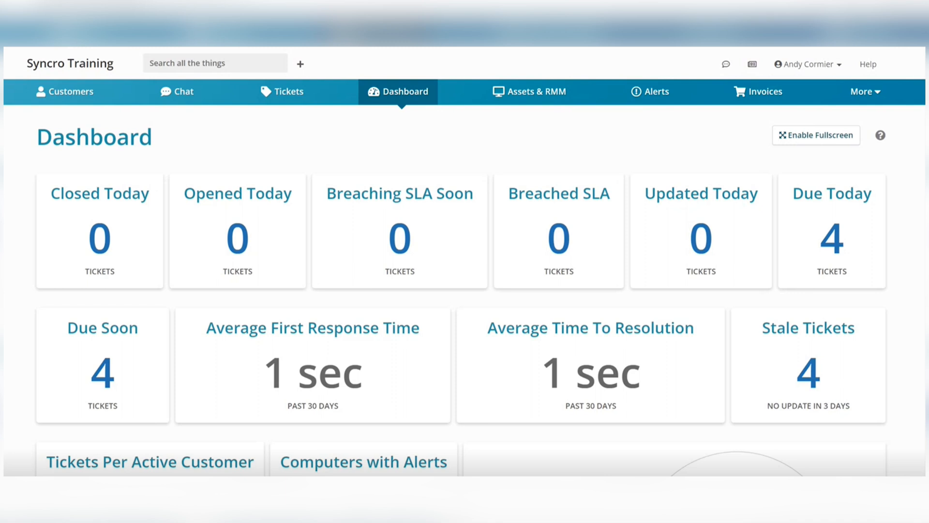
Scroll down through the Dashboard widgets to review the ticket metrics.
scroll("down", 3)
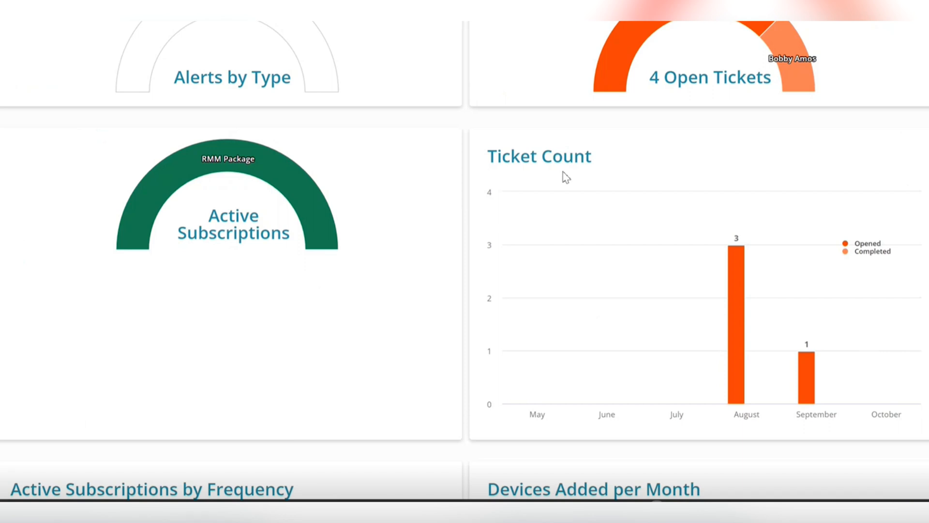
scroll("down", 3)
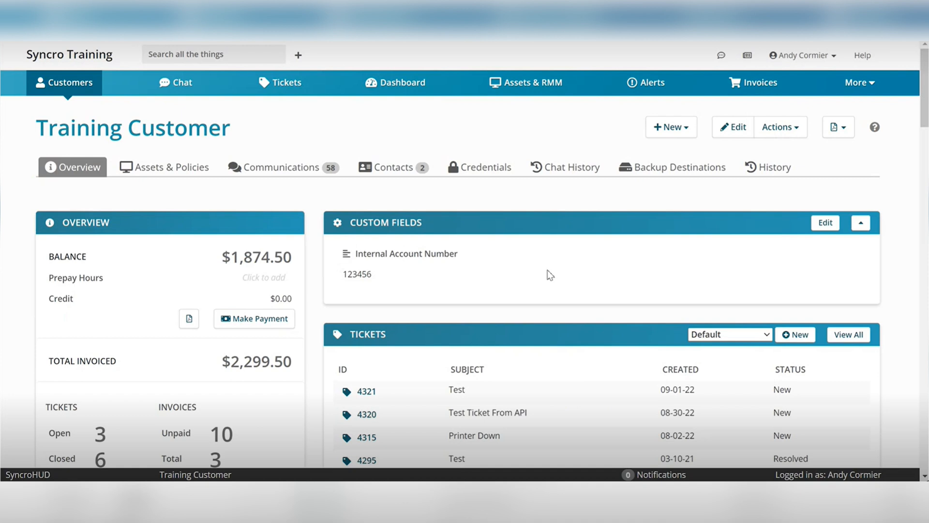
left_click(276, 167)
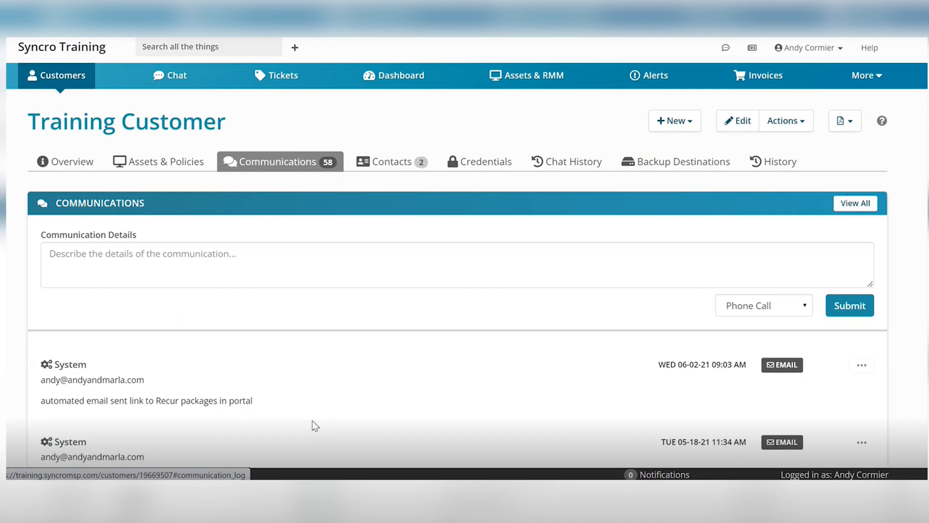
left_click(486, 162)
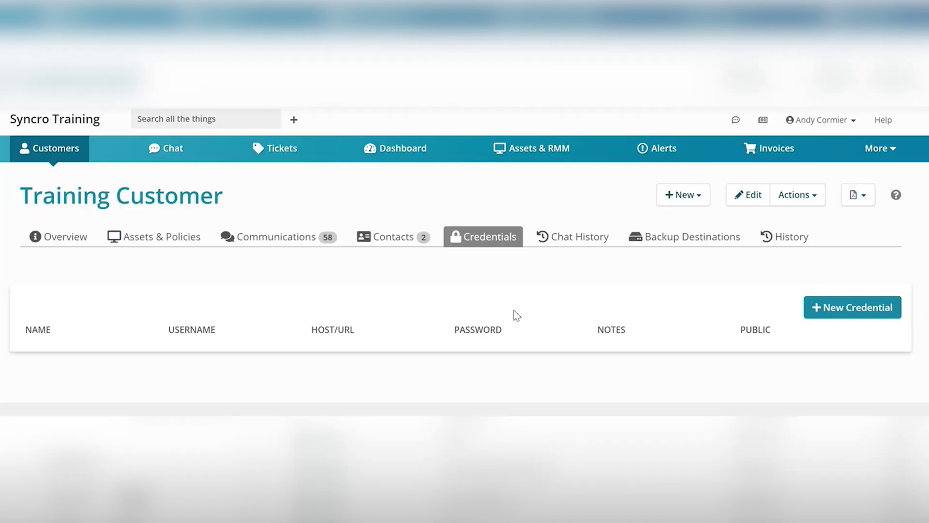
left_click(572, 236)
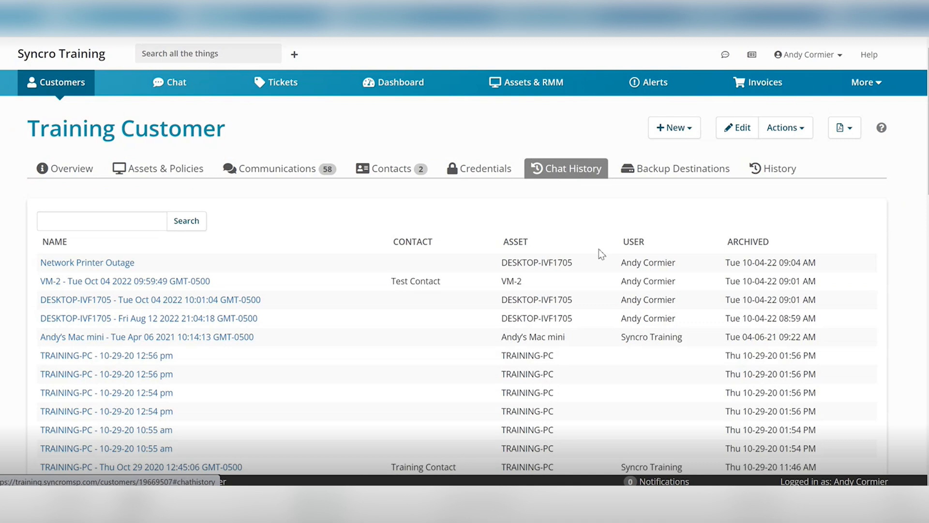
left_click(87, 262)
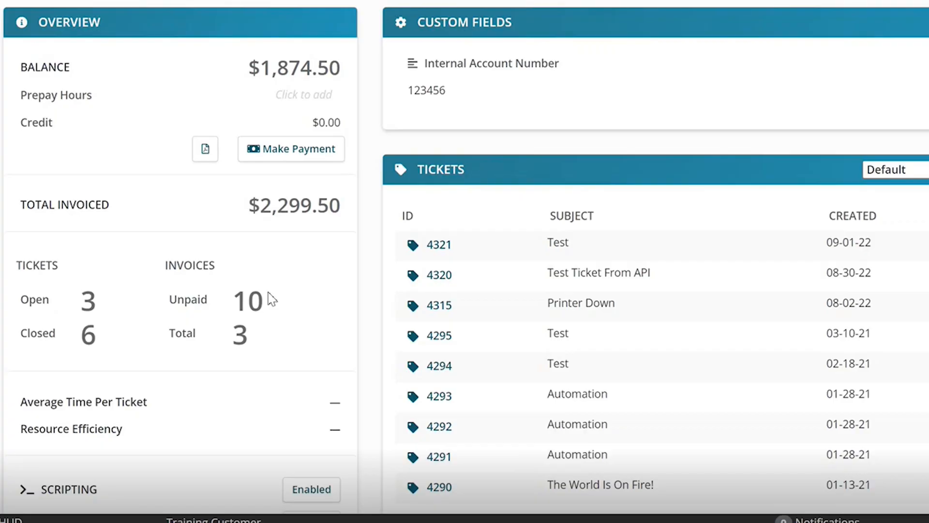
scroll("down", 3)
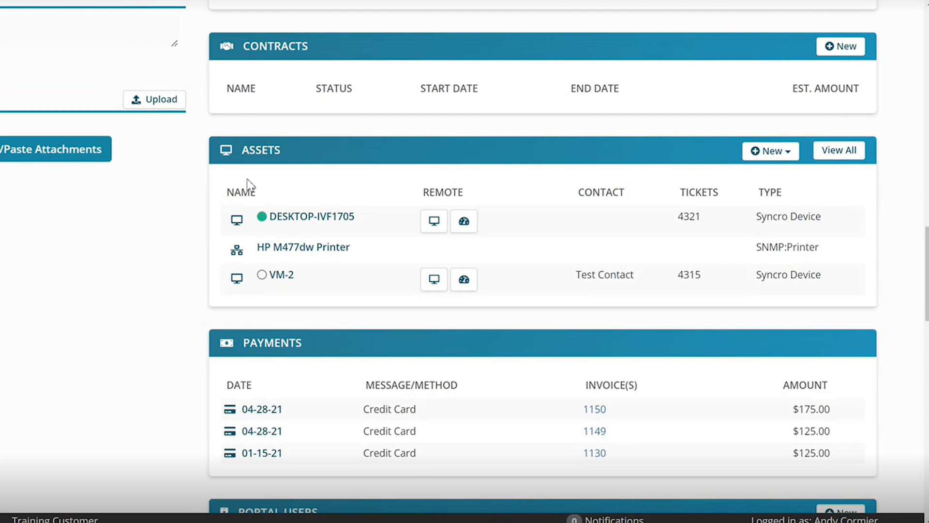
left_click(306, 215)
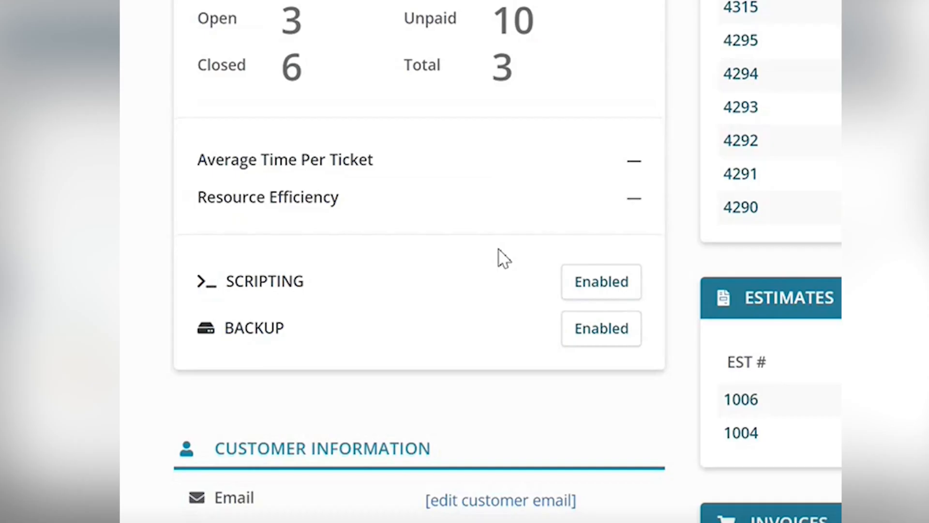
Turn off the Scripting Enabled toggle for Training Customer and confirm the warning.
left_click(600, 281)
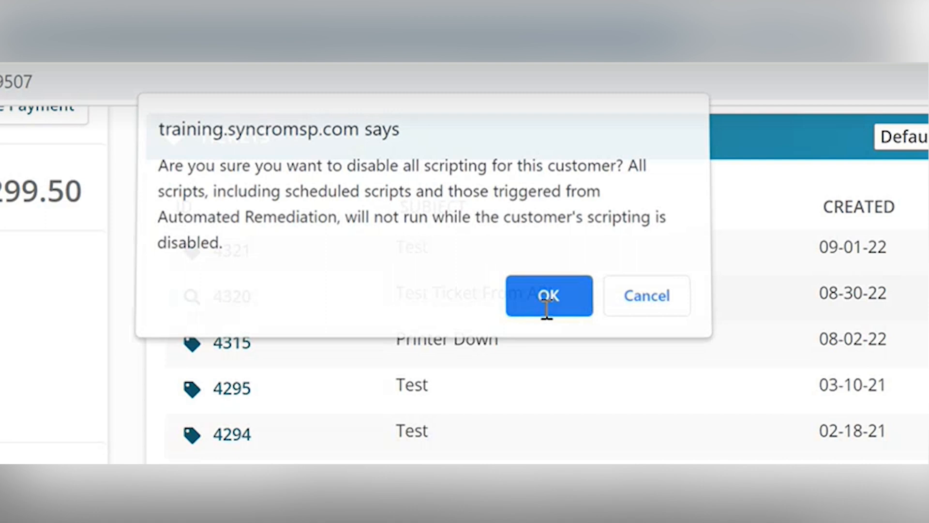
left_click(548, 296)
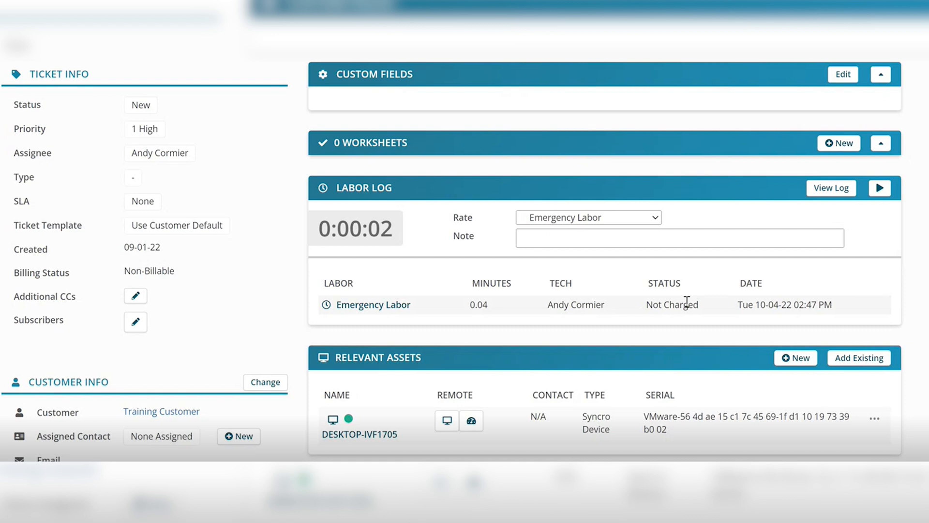
Launch the remote tools for the DESKTOP-IVF1705 asset from the ticket's Relevant Assets.
scroll("down", 3)
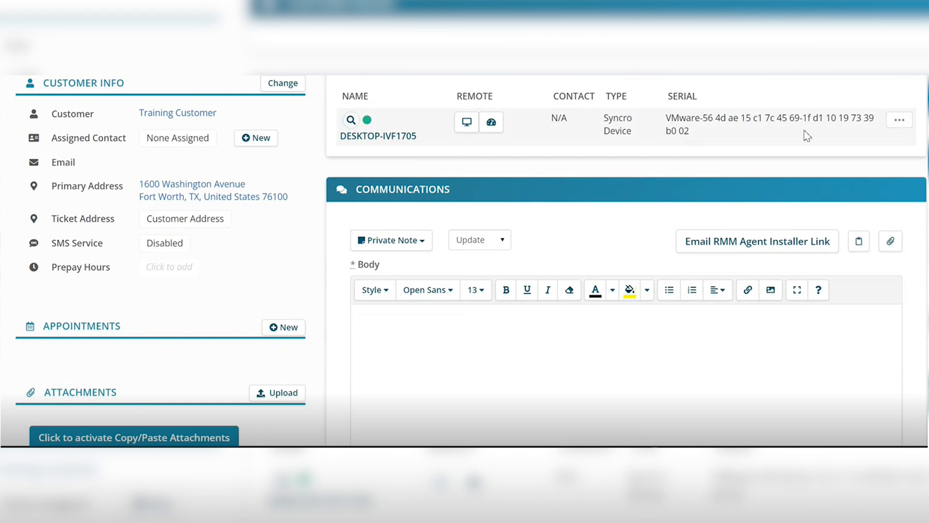
left_click(491, 122)
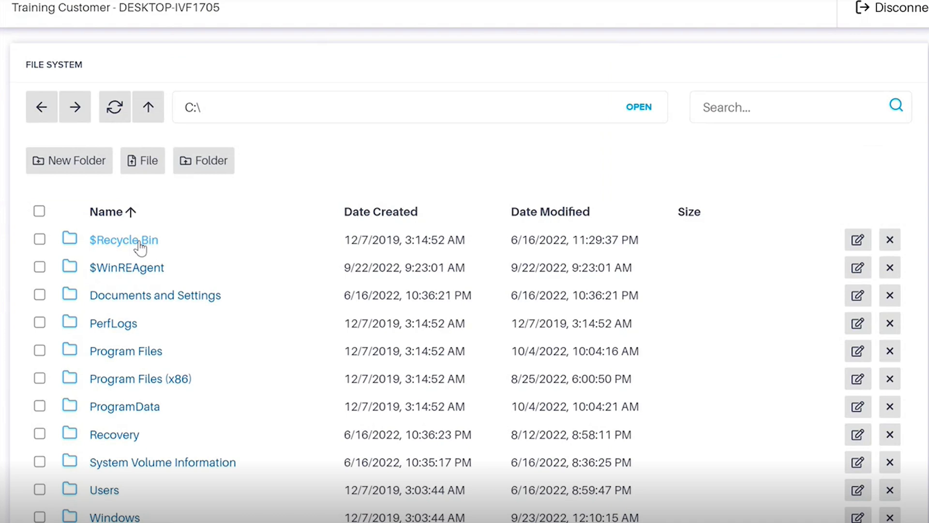
Switch to the Registry Editor live tool and expand the HKEY_CLASSES_ROOT hive.
left_click(56, 296)
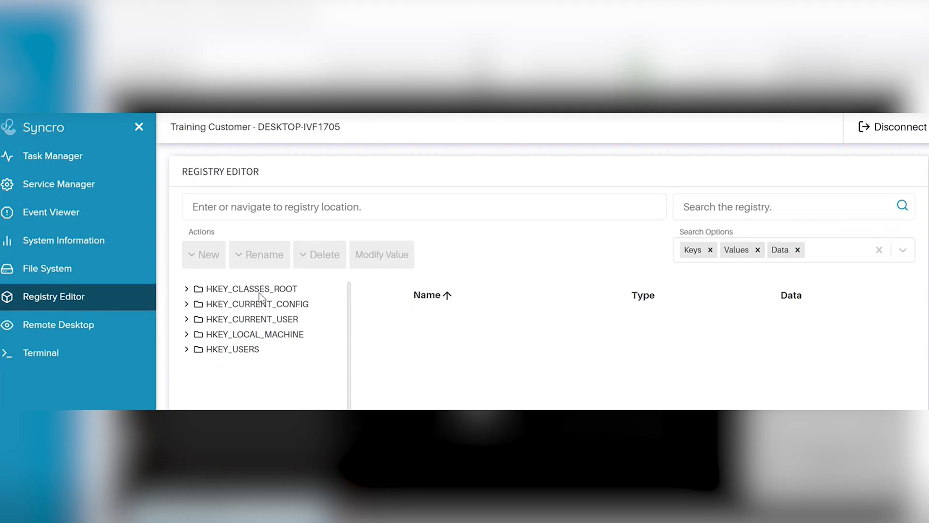
left_click(41, 353)
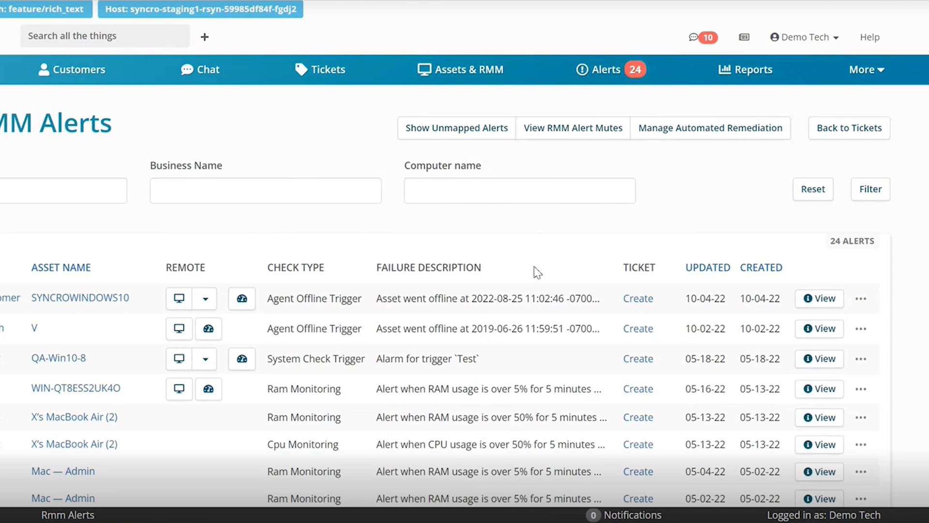
Review the automated remediation rule's conditions and actions for low disk space.
left_click(710, 127)
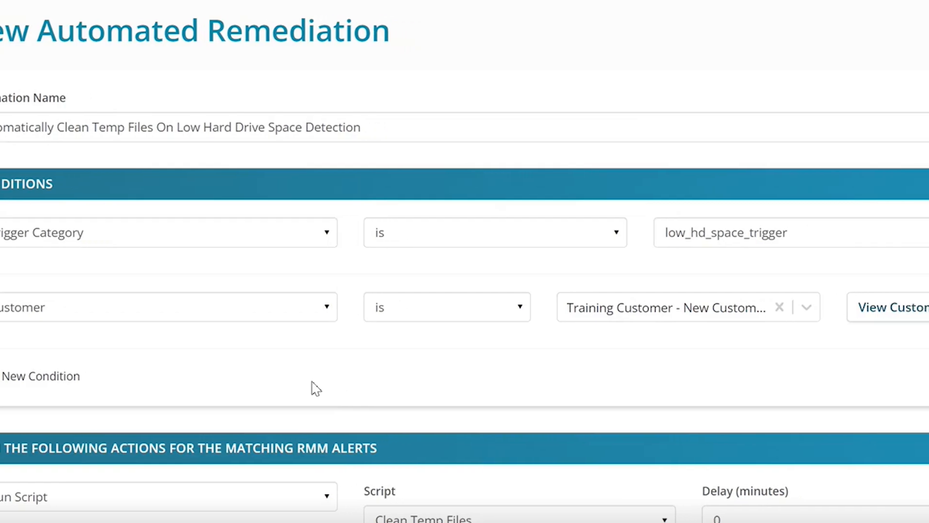
scroll("right", 3)
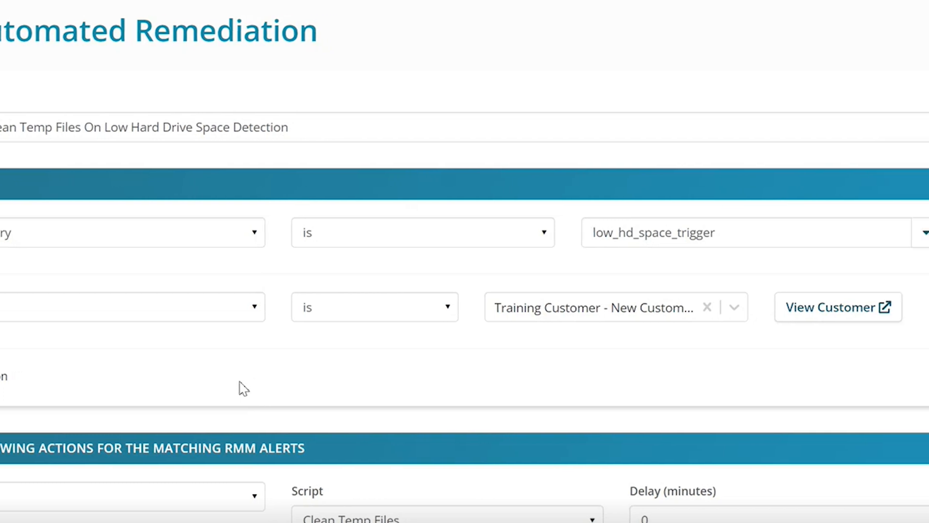
scroll("right", 3)
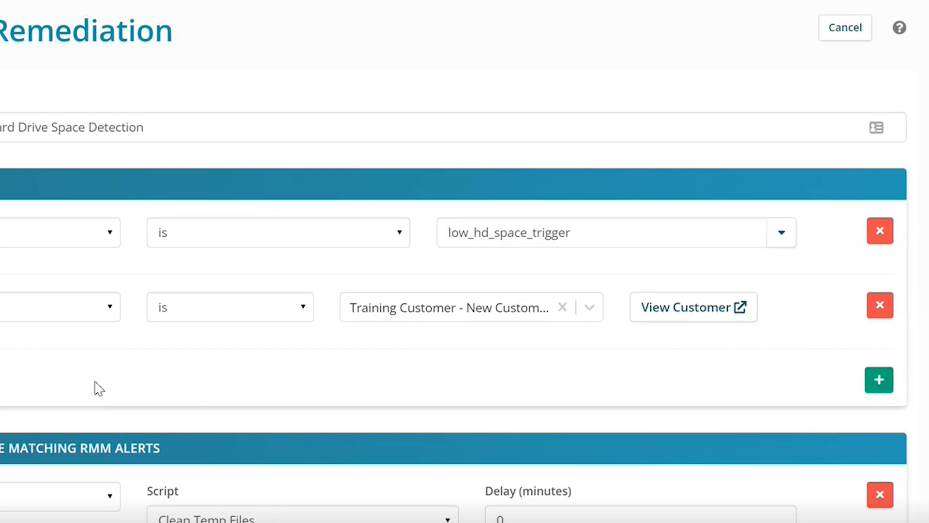
left_click(782, 233)
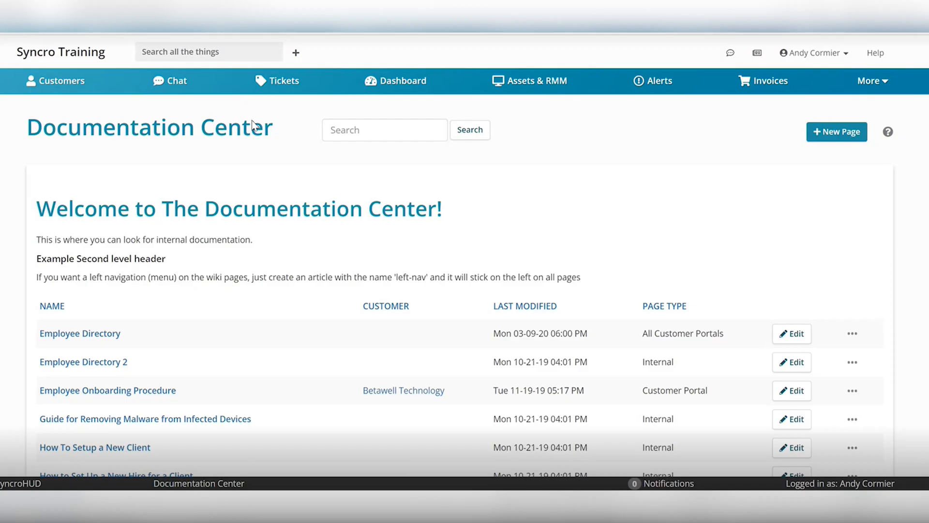
left_click(80, 333)
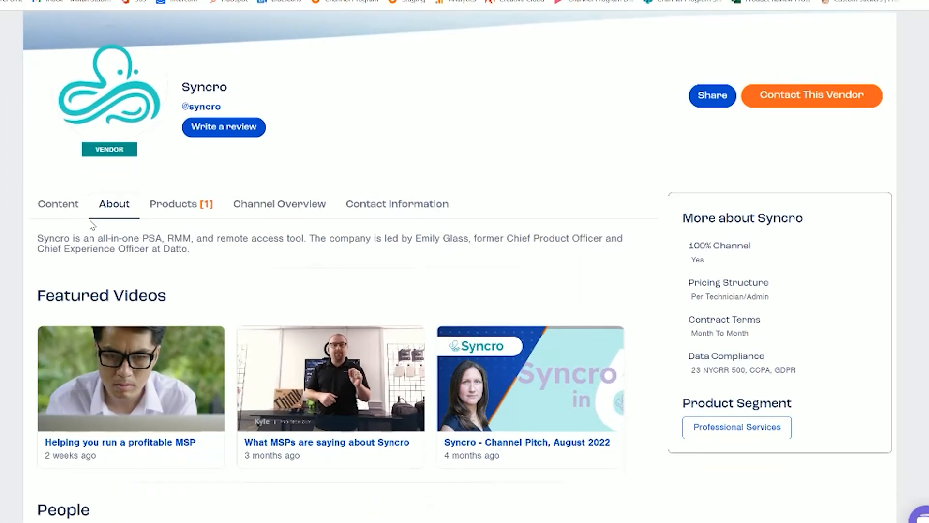
Show Syncro's Products section and browse its 12 customer reviews, returning to the top.
scroll("down", 3)
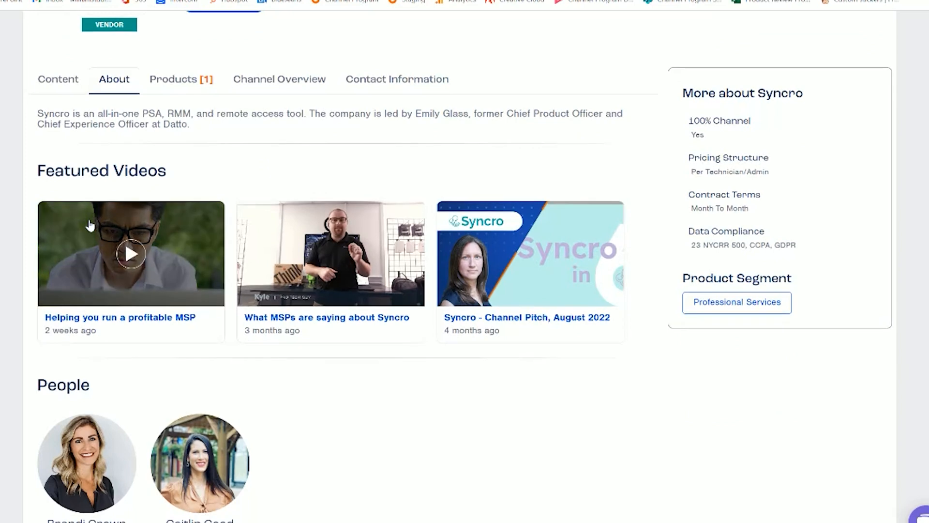
left_click(173, 79)
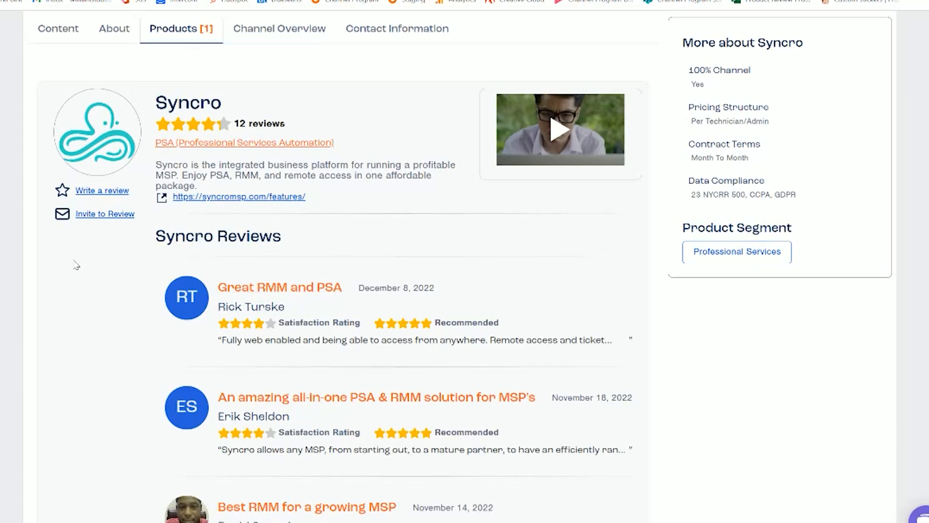
scroll("down", 3)
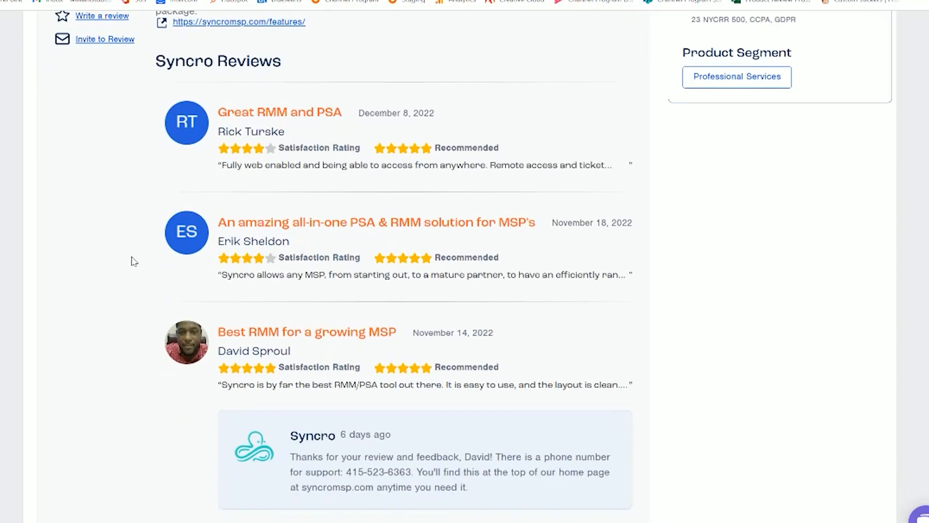
scroll("up", 3)
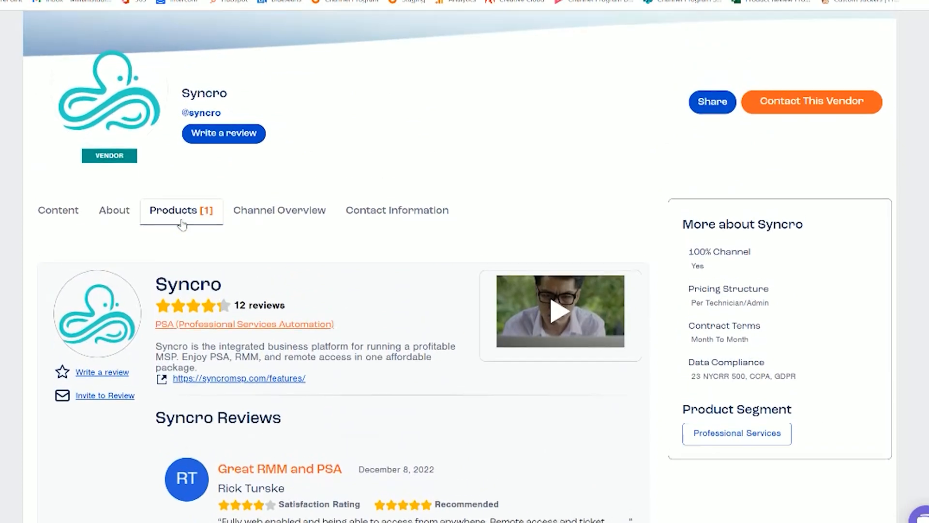
scroll("up", 3)
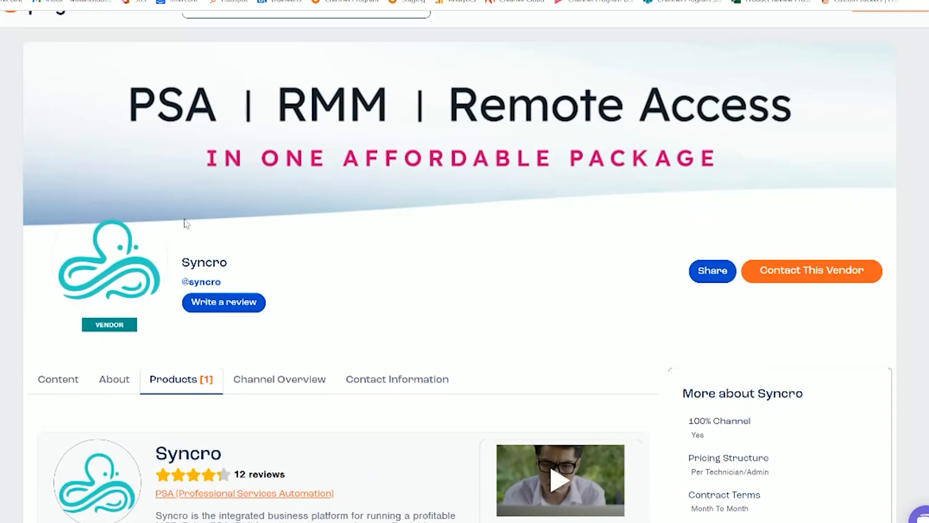